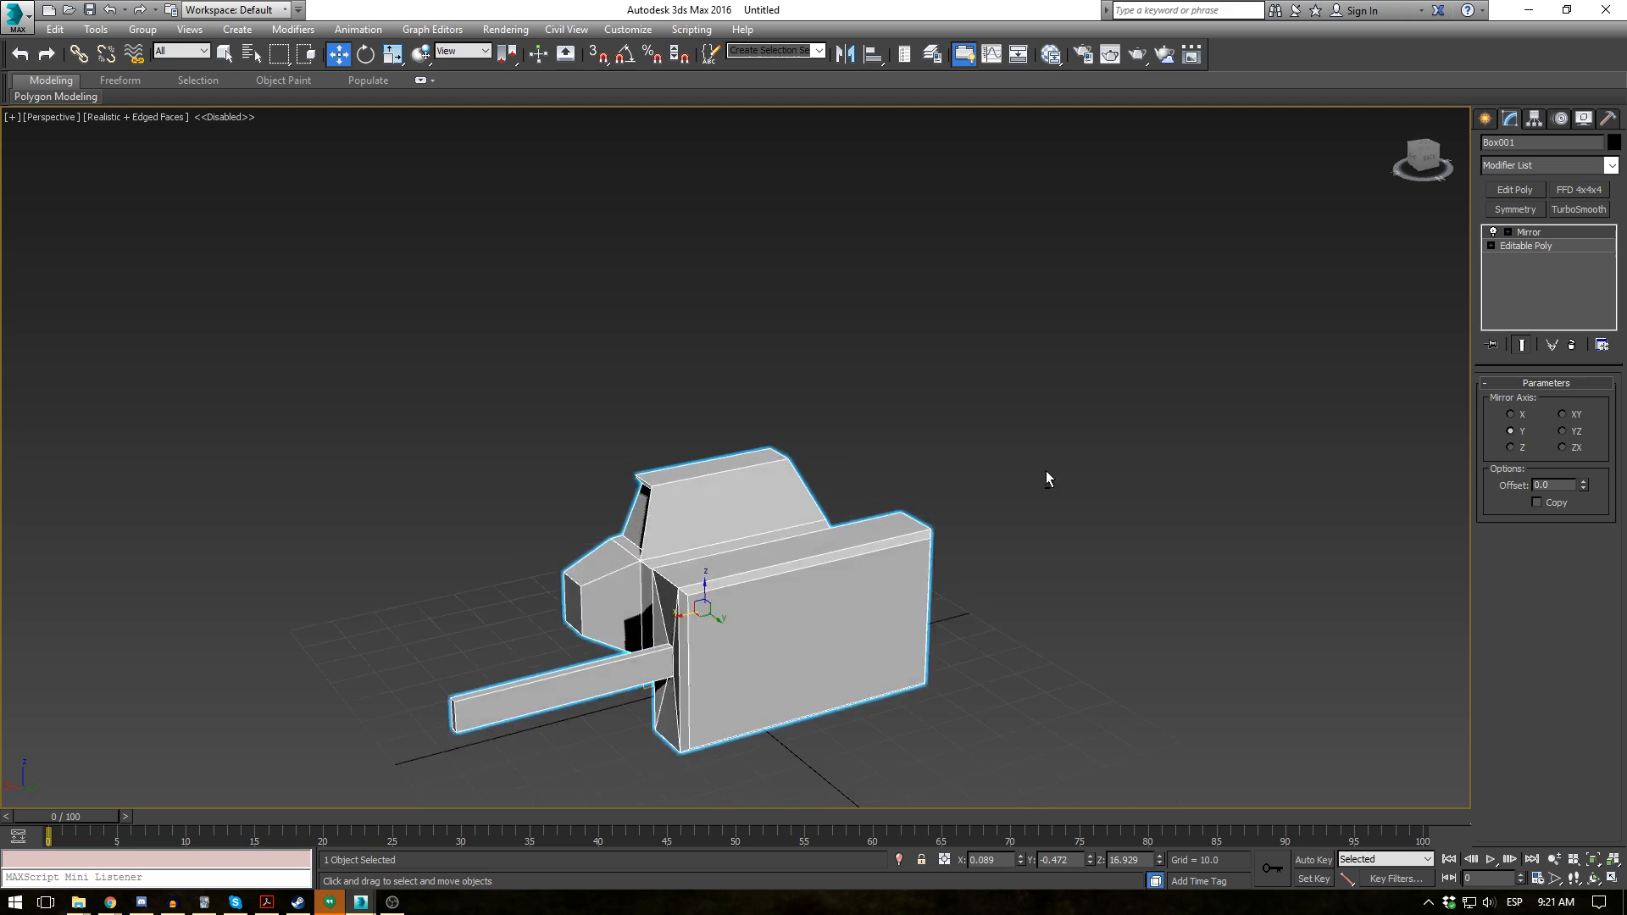
Try the XY mirror axis on the ship half, then settle on X
left_click(1511, 448)
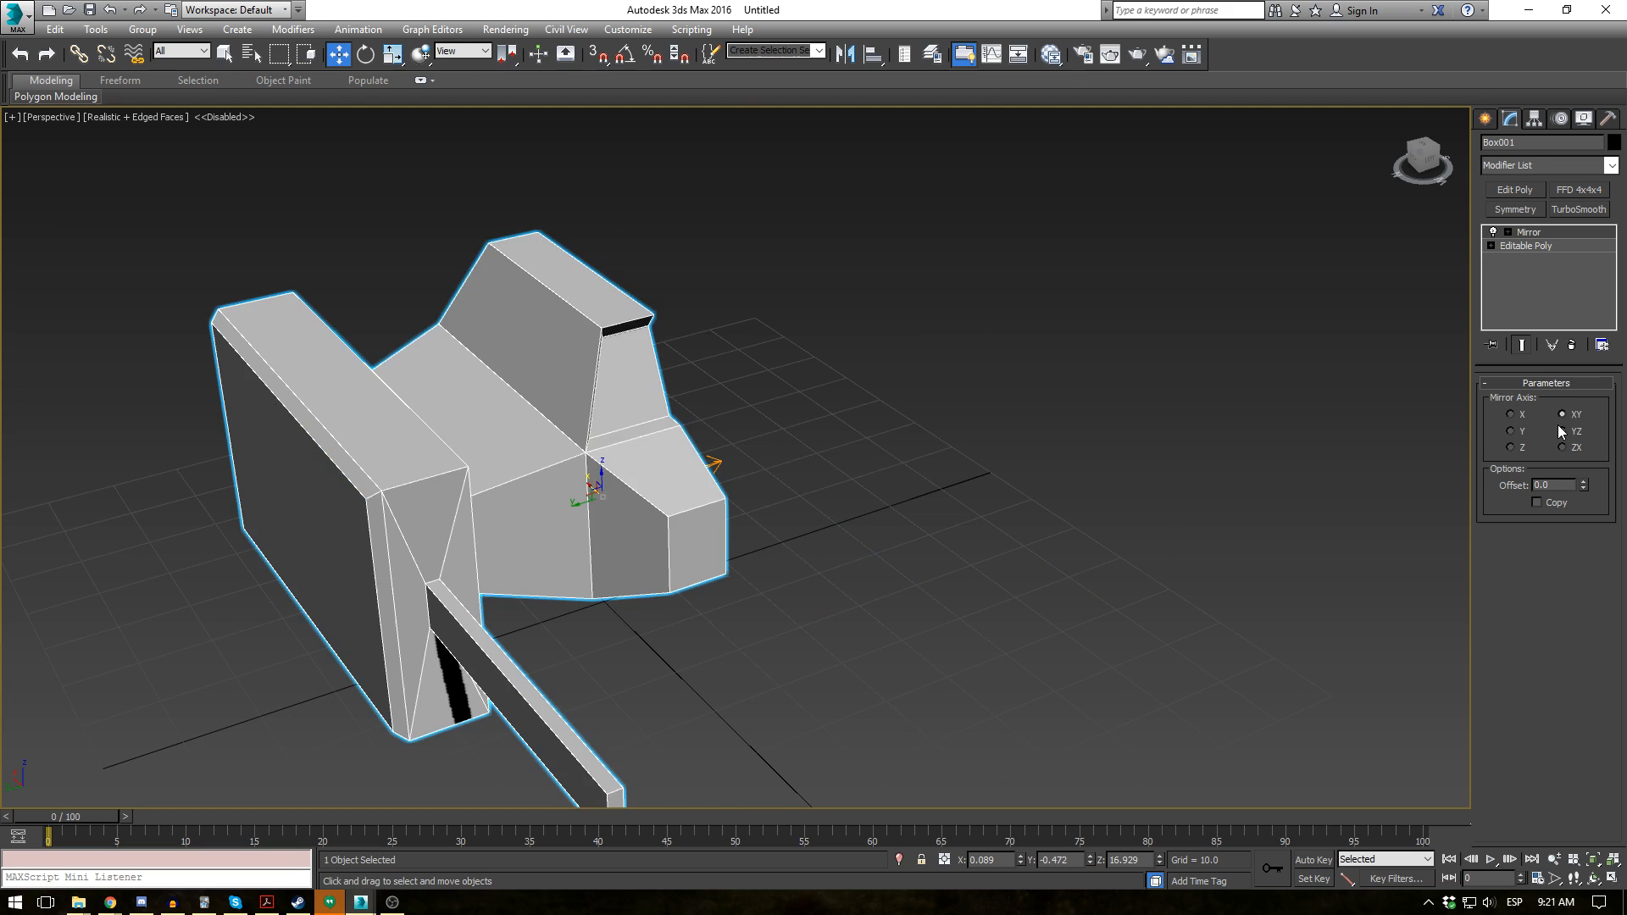
left_click(1561, 448)
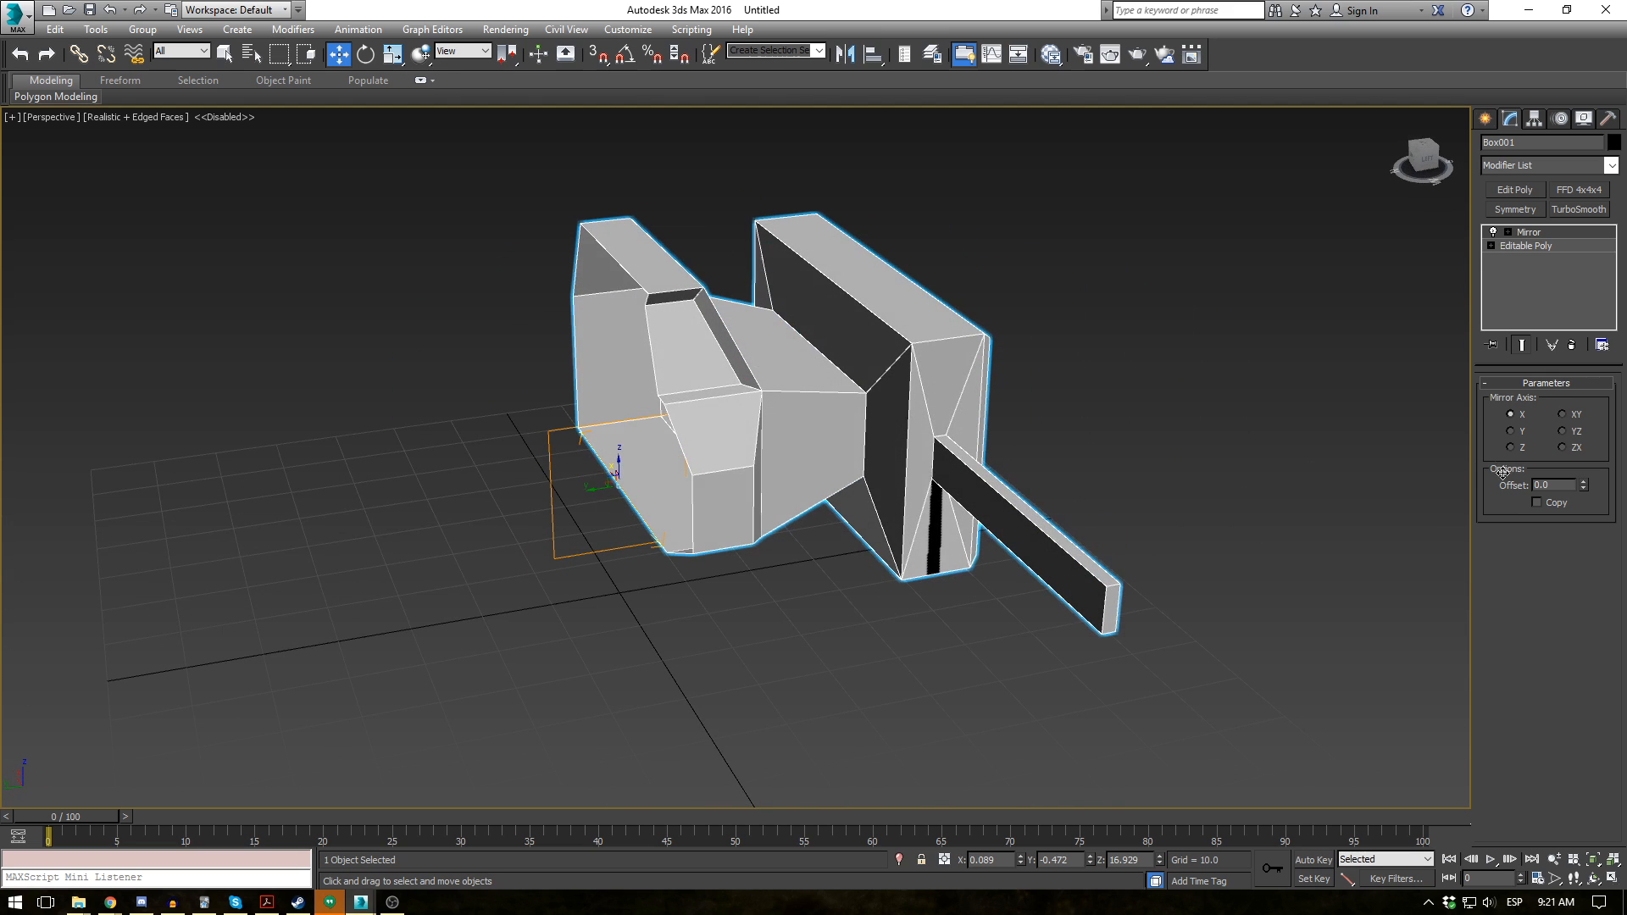
mouse_move(1523, 527)
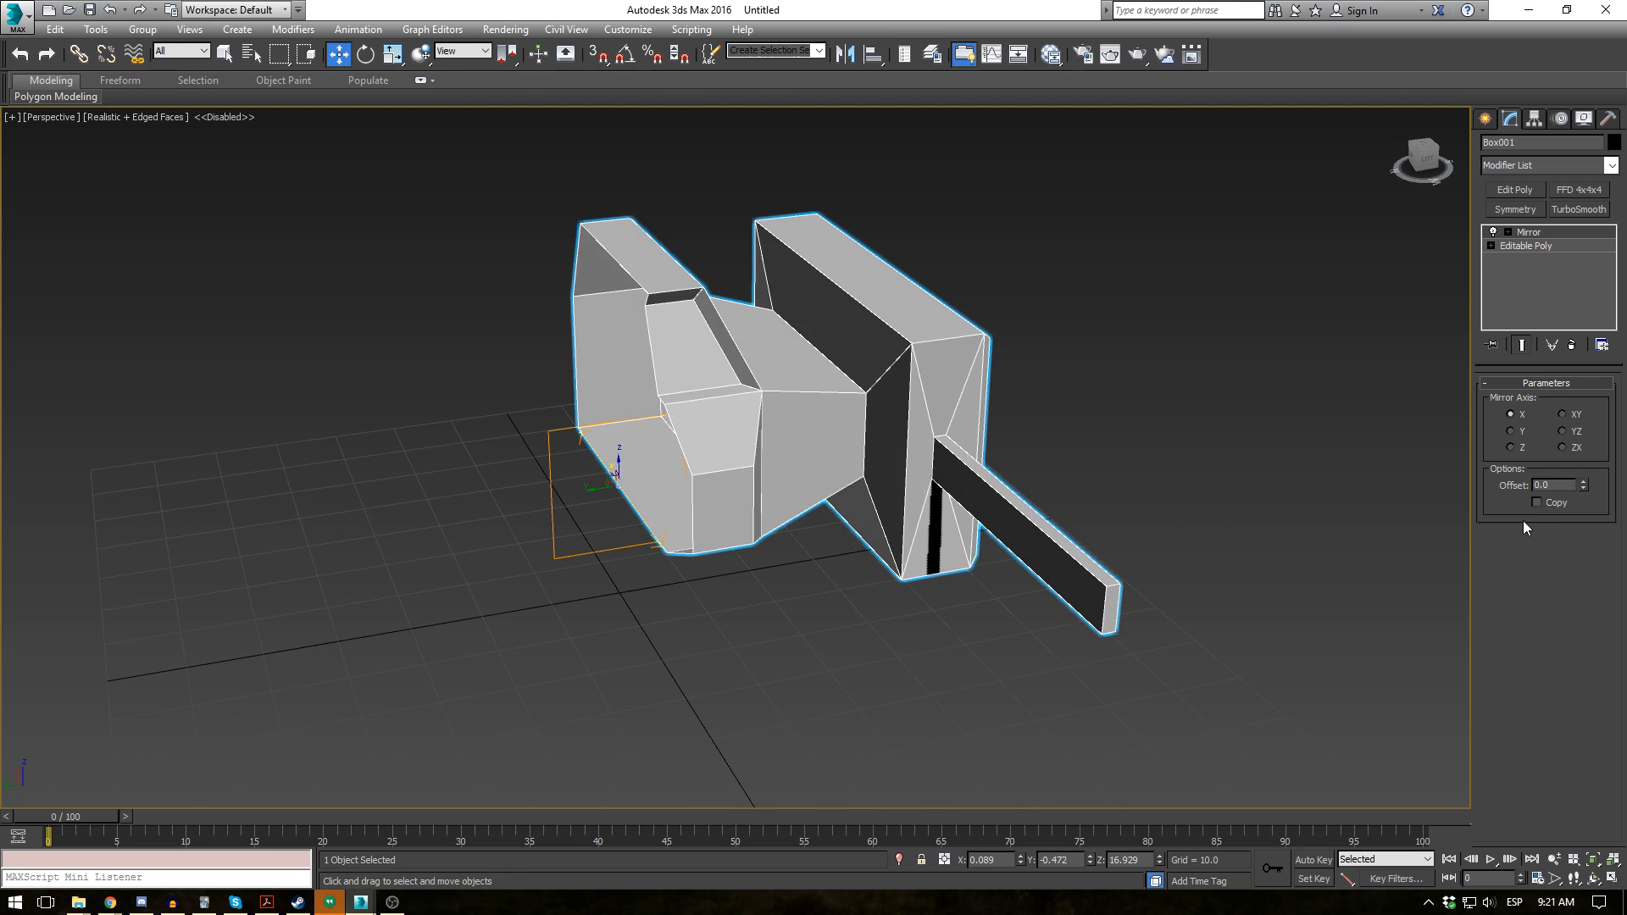
Mirror along Y with Copy on and Offset 3.735, leaving a narrow central gap
left_click(1541, 501)
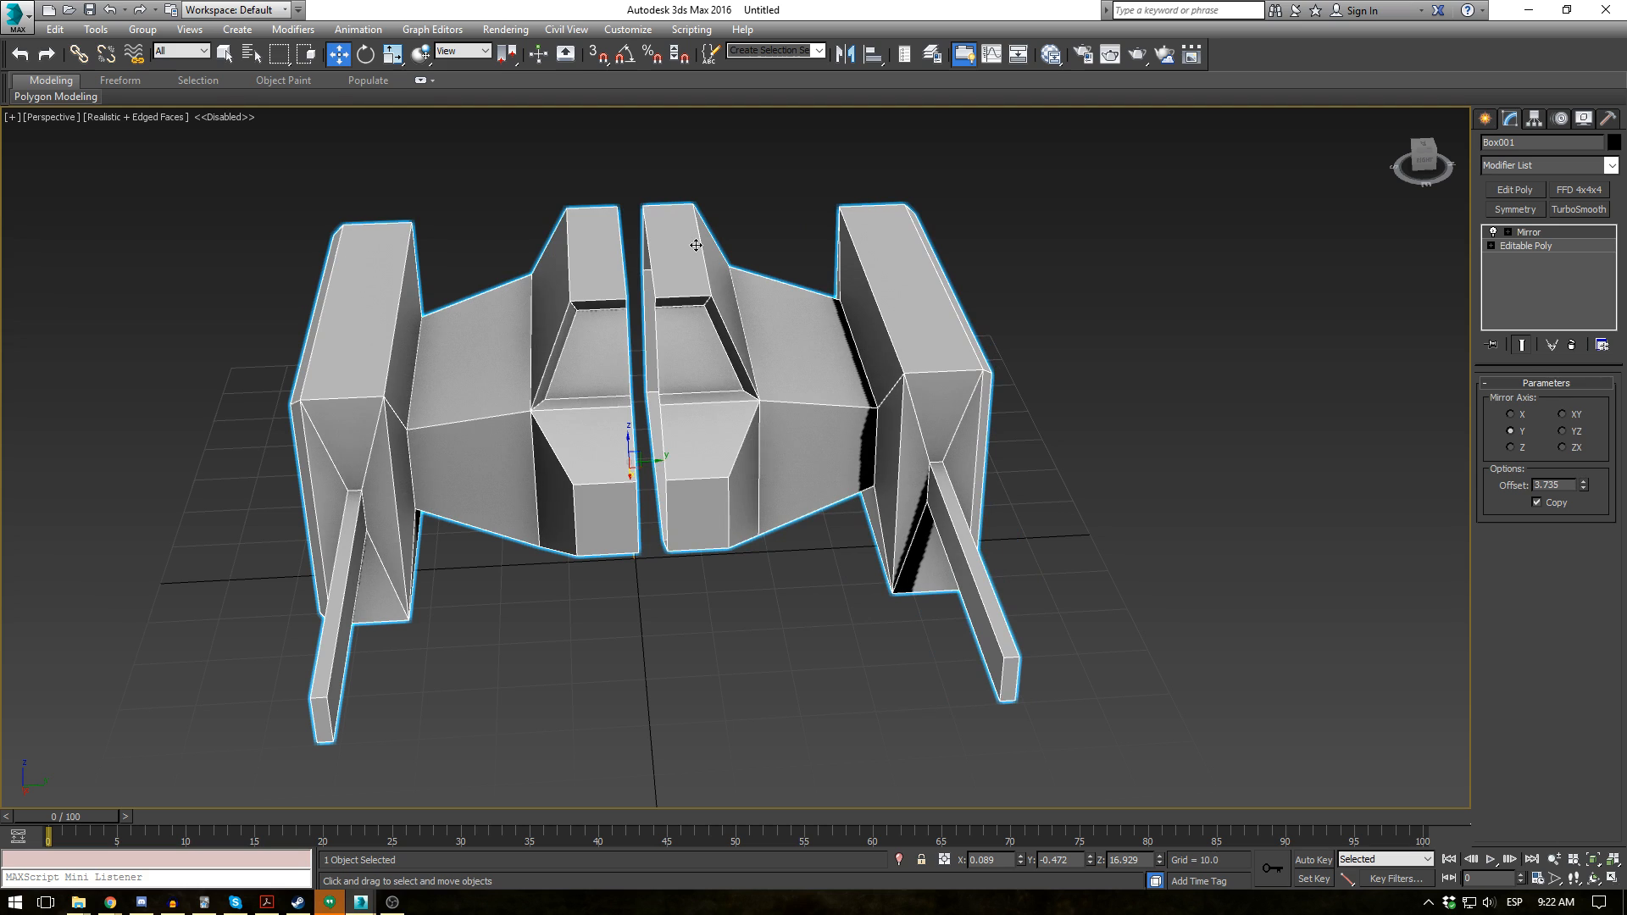
mouse_move(640, 136)
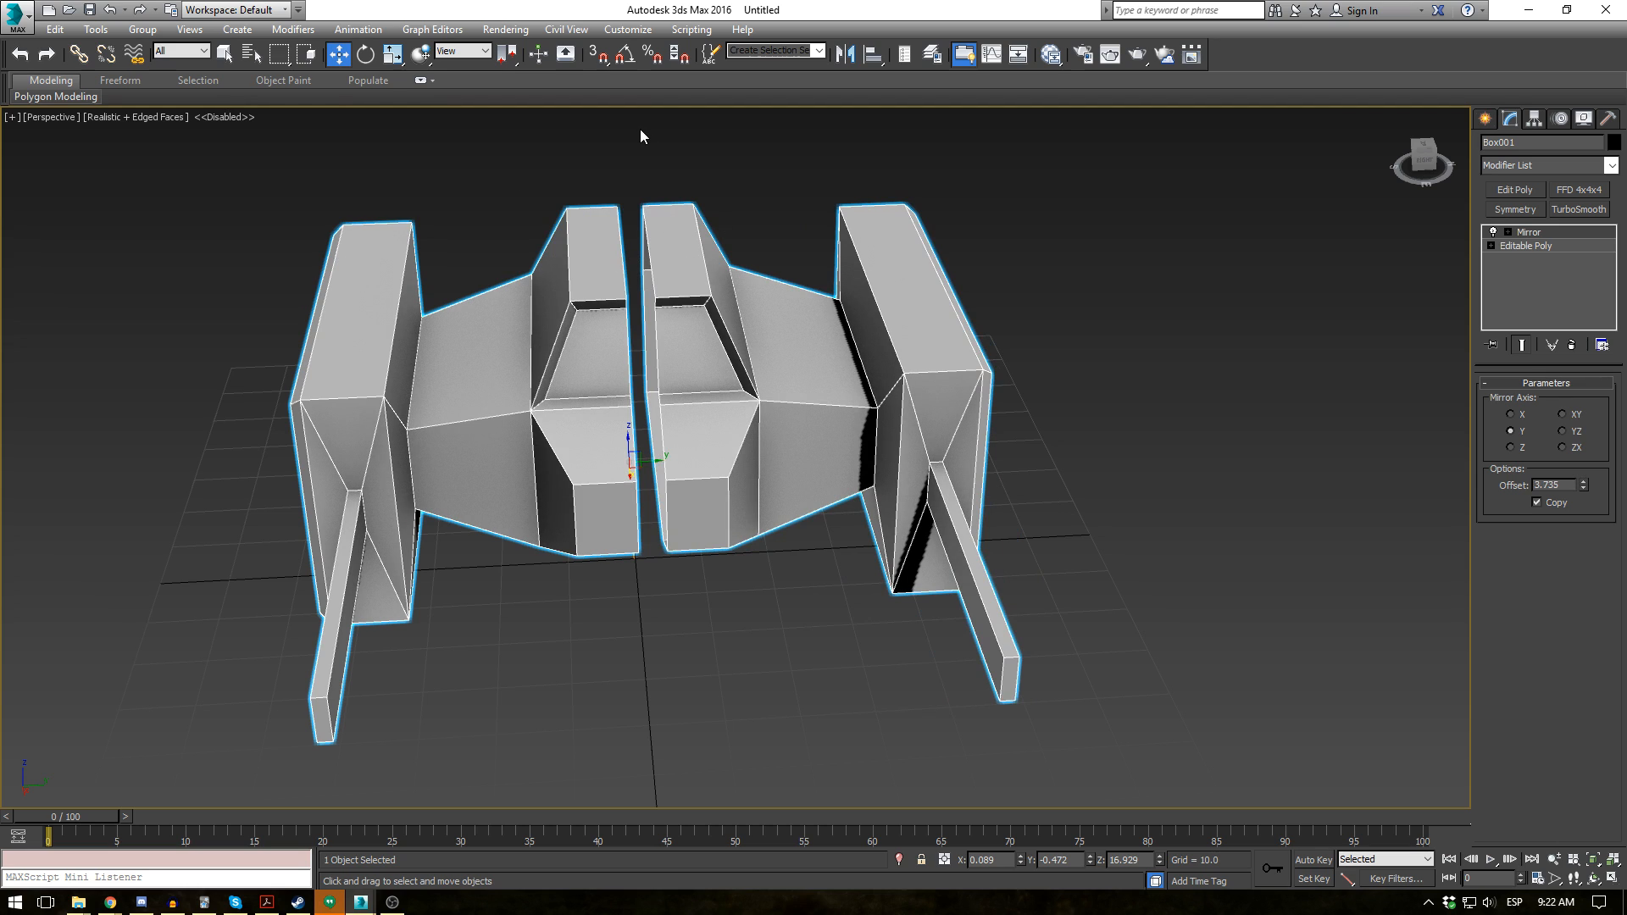
mouse_move(654, 164)
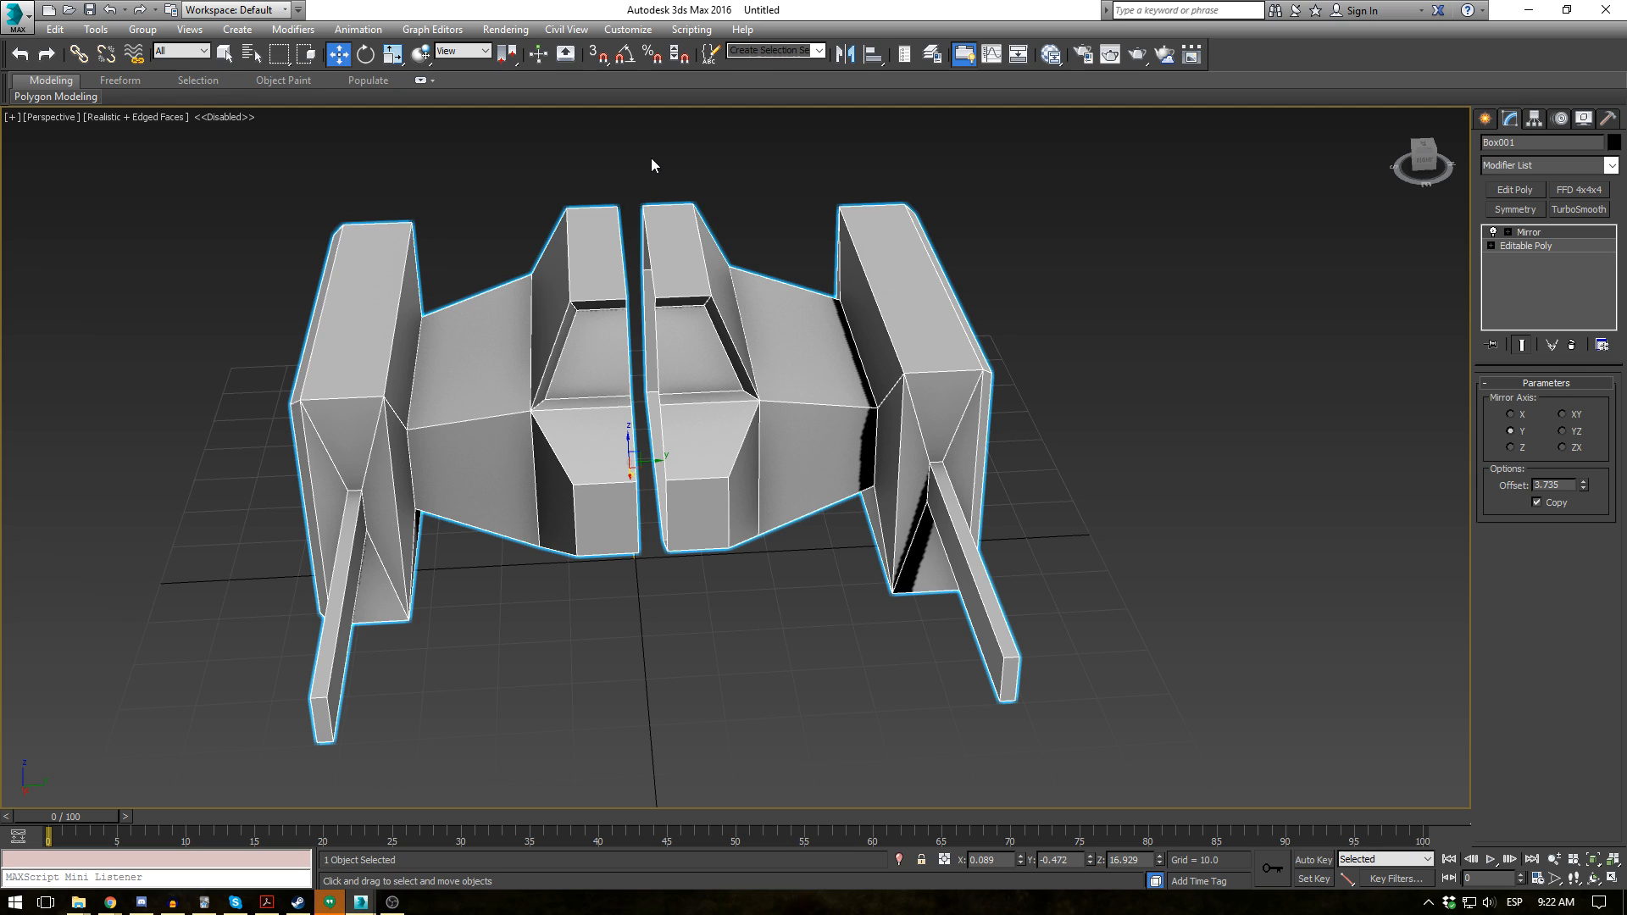
mouse_move(532, 308)
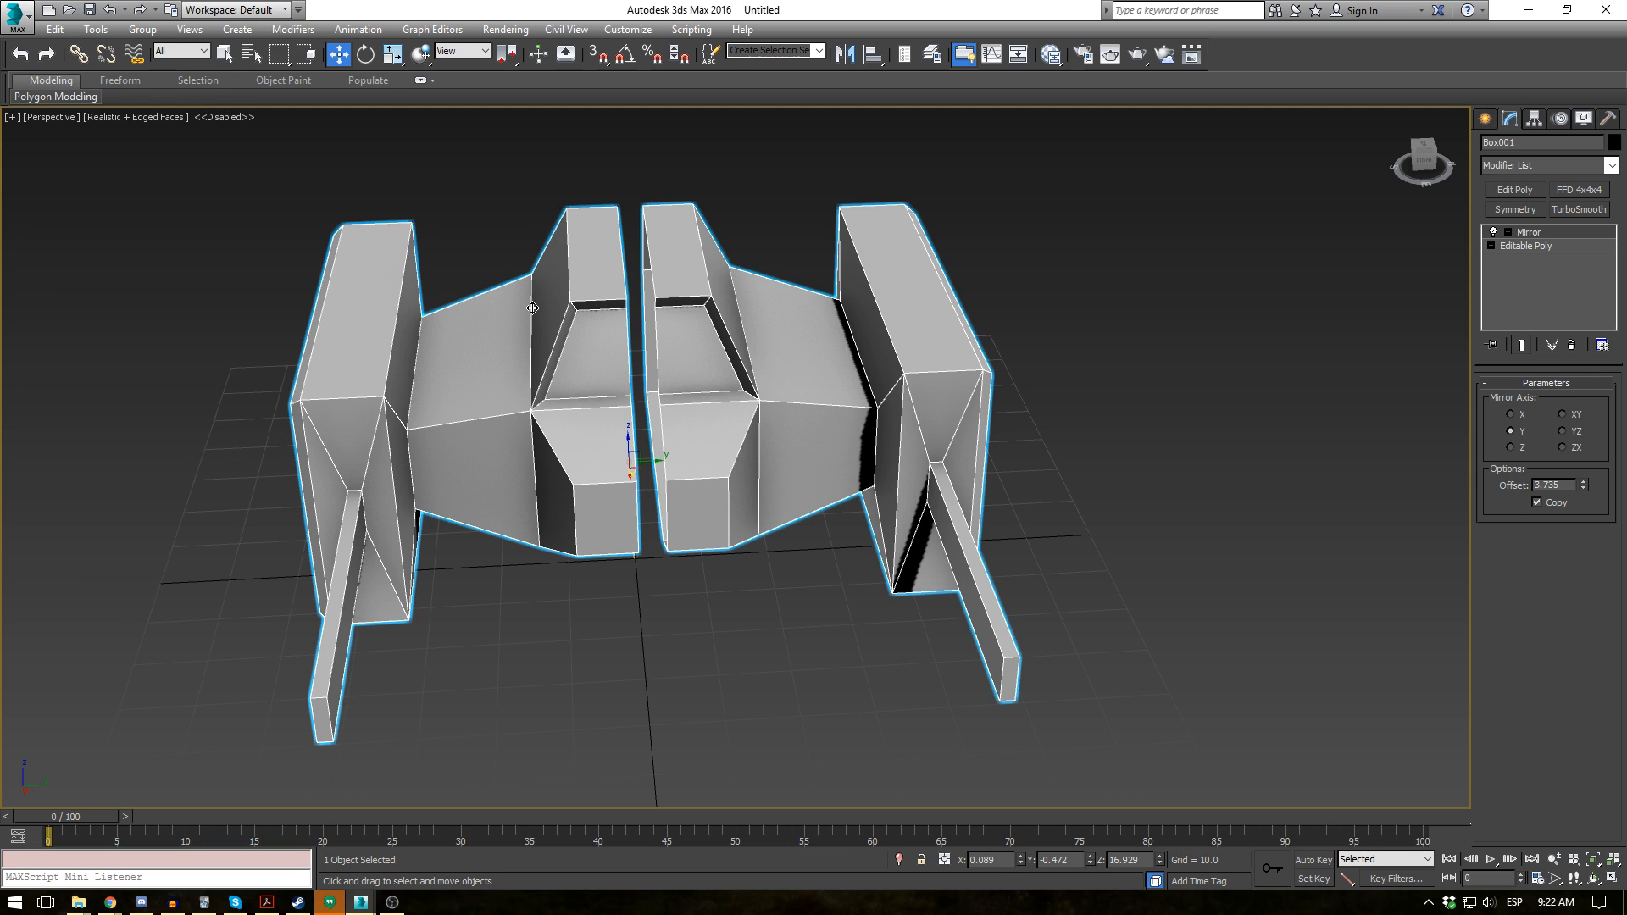
mouse_move(701, 387)
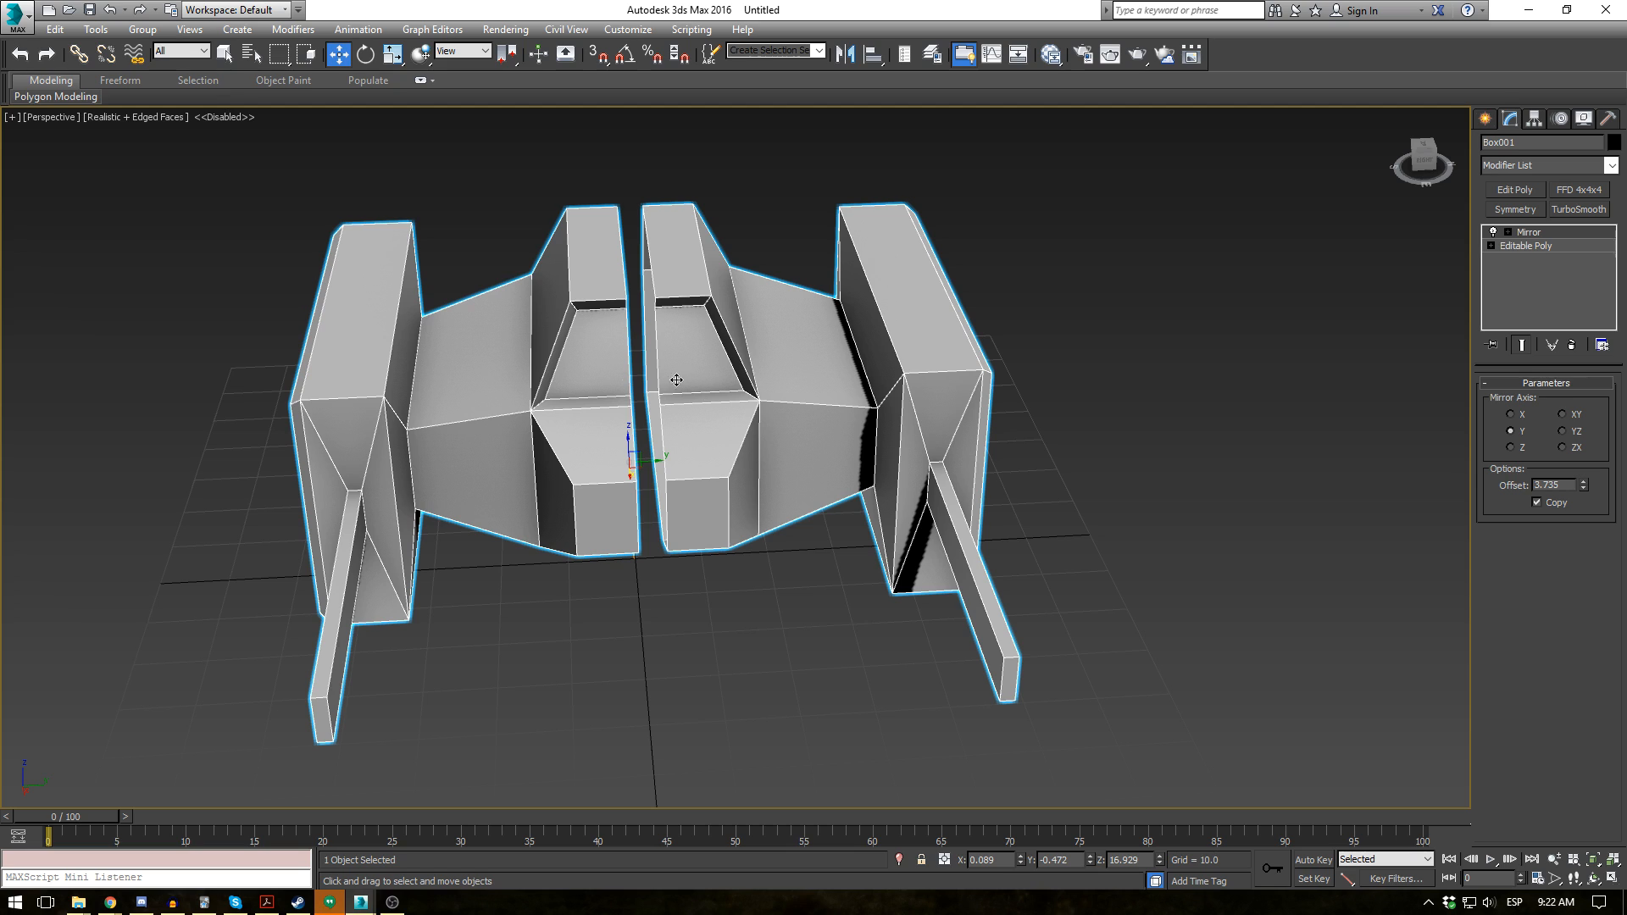
mouse_move(403, 419)
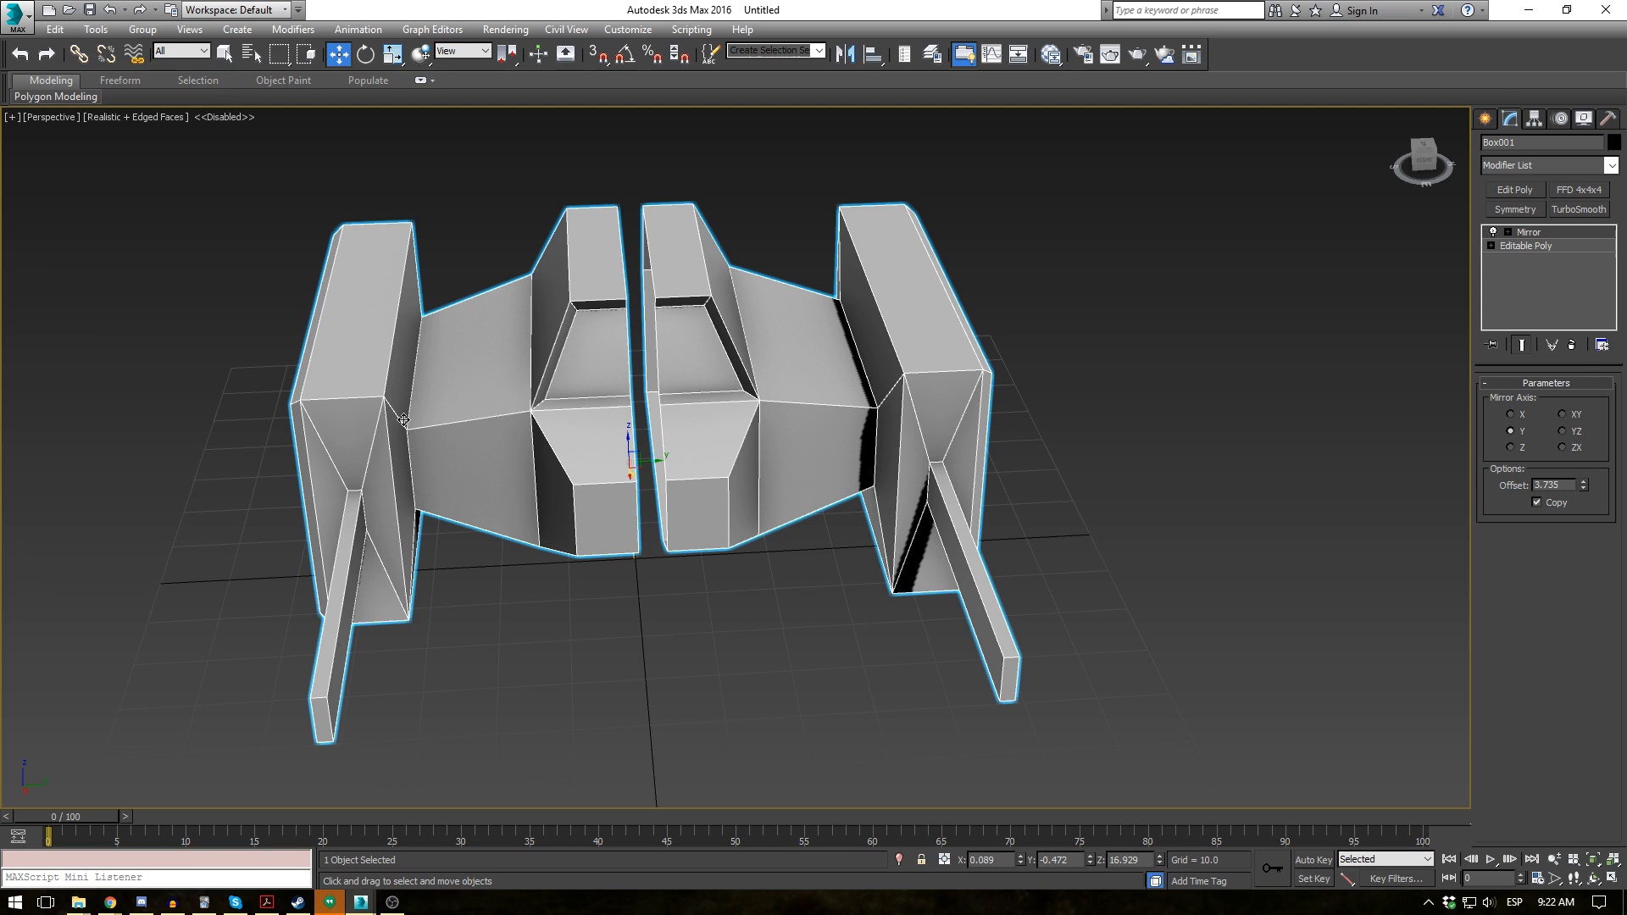
mouse_move(1051, 275)
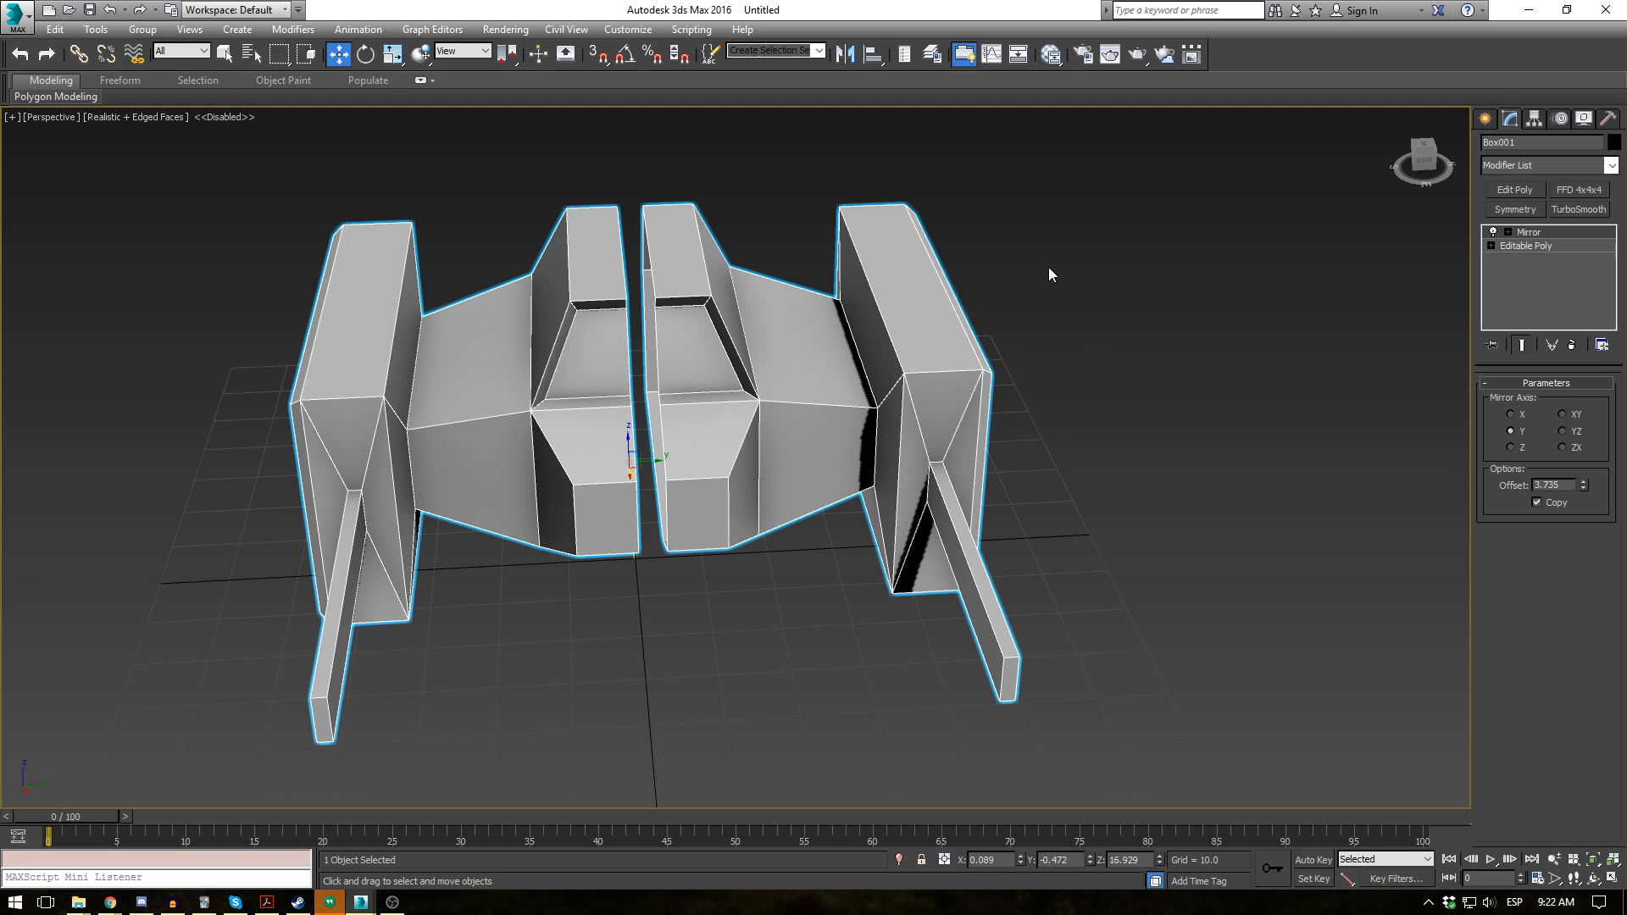
mouse_move(941, 283)
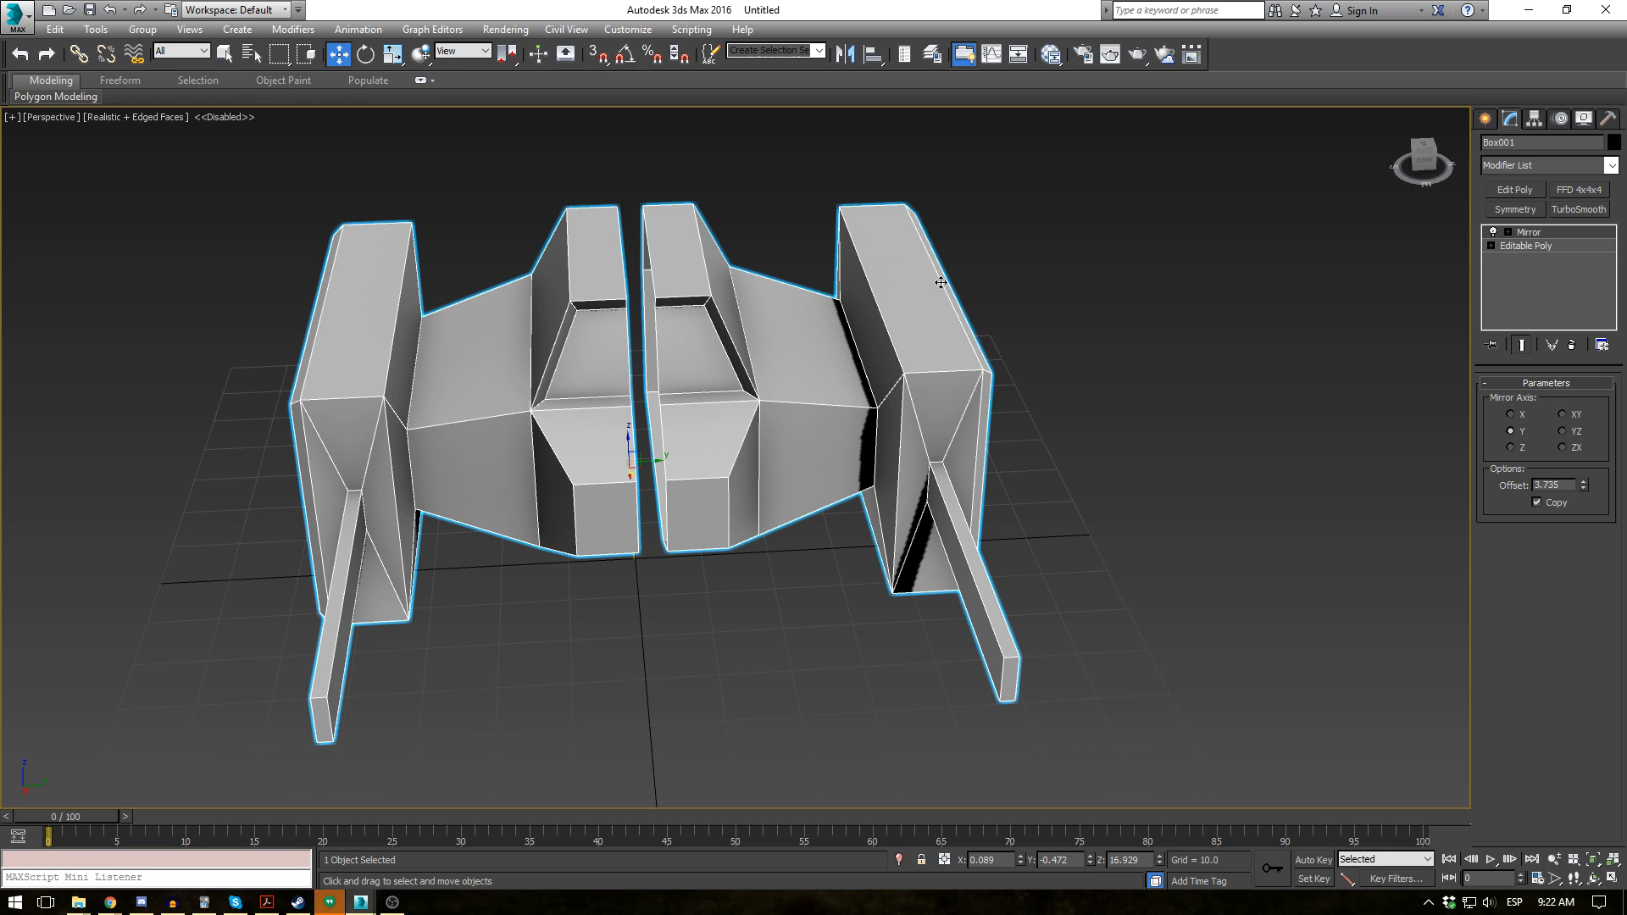
mouse_move(642, 386)
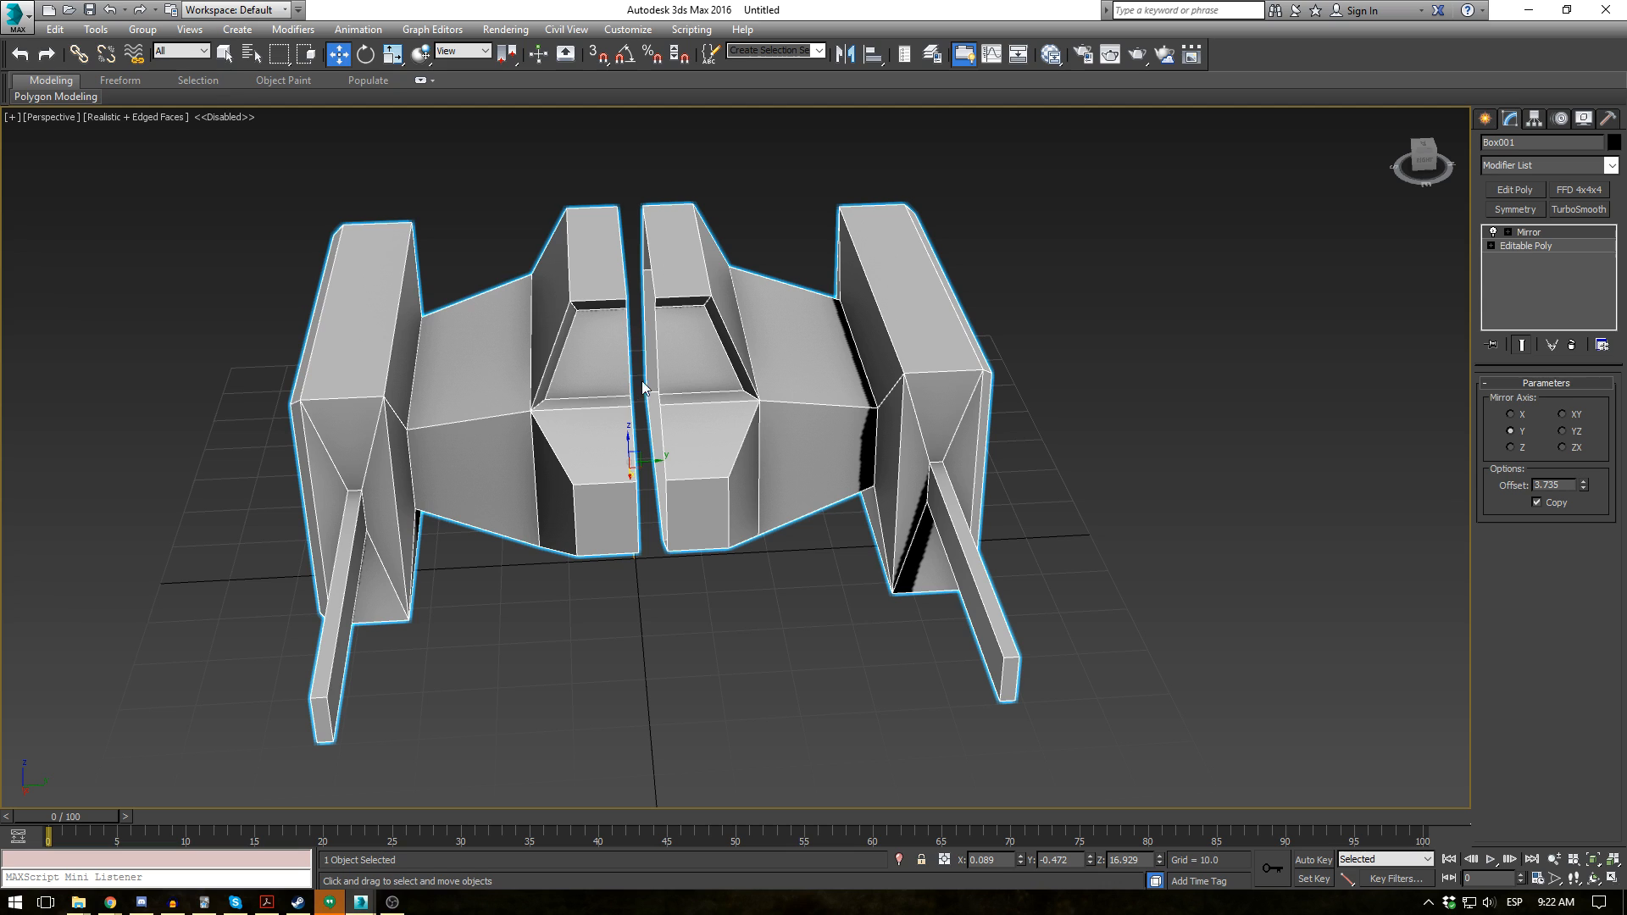
mouse_move(627, 326)
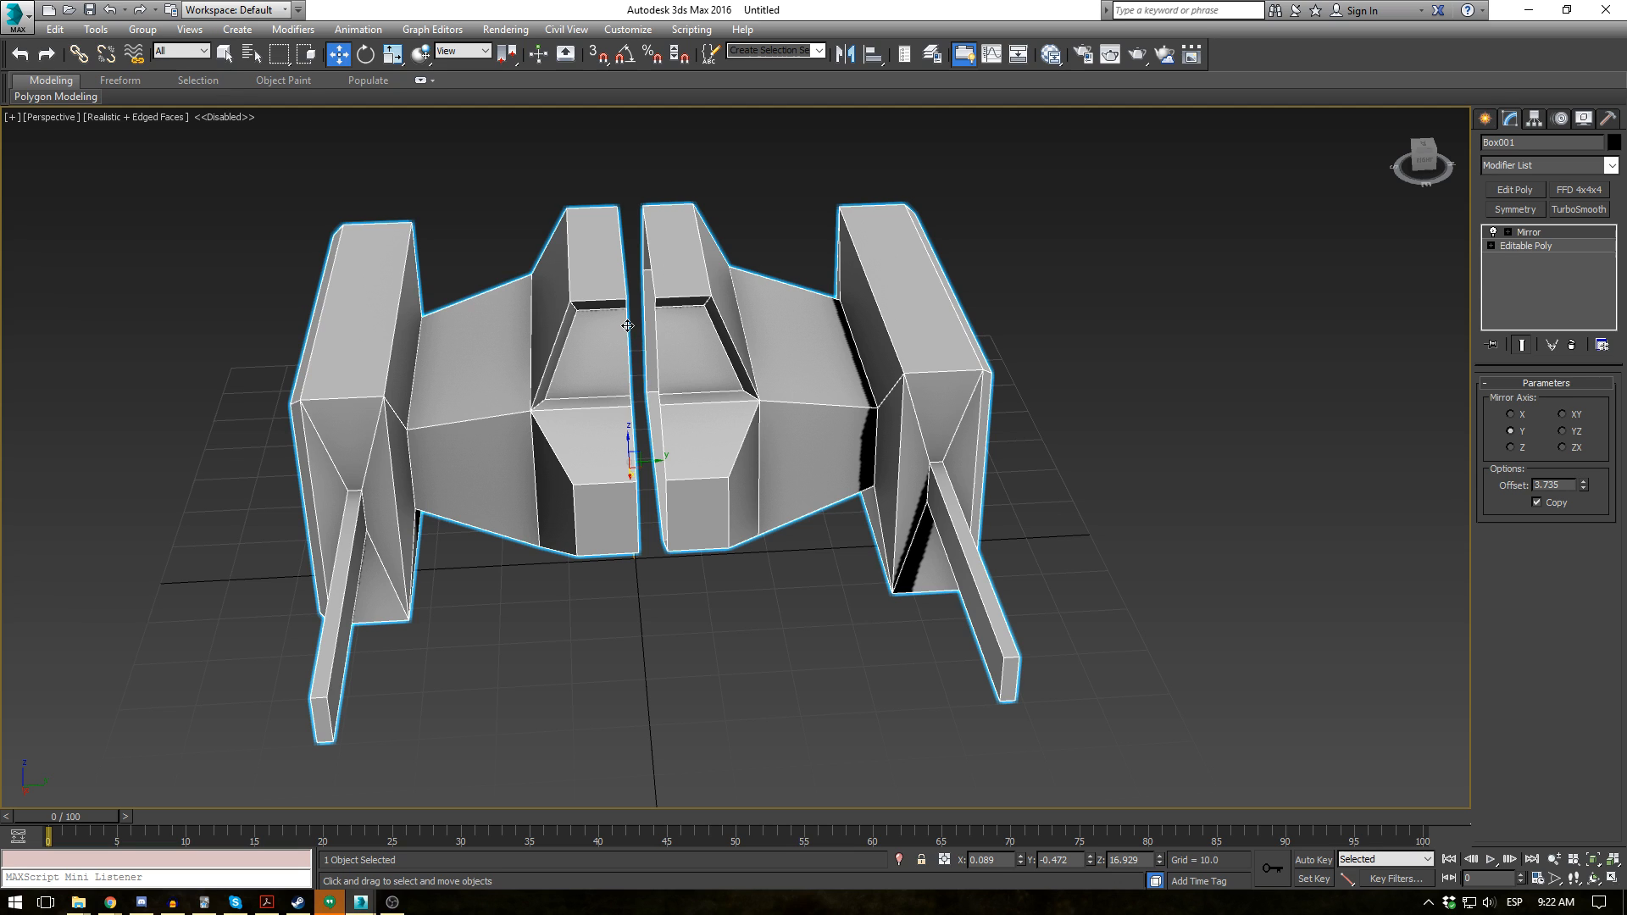
mouse_move(725, 391)
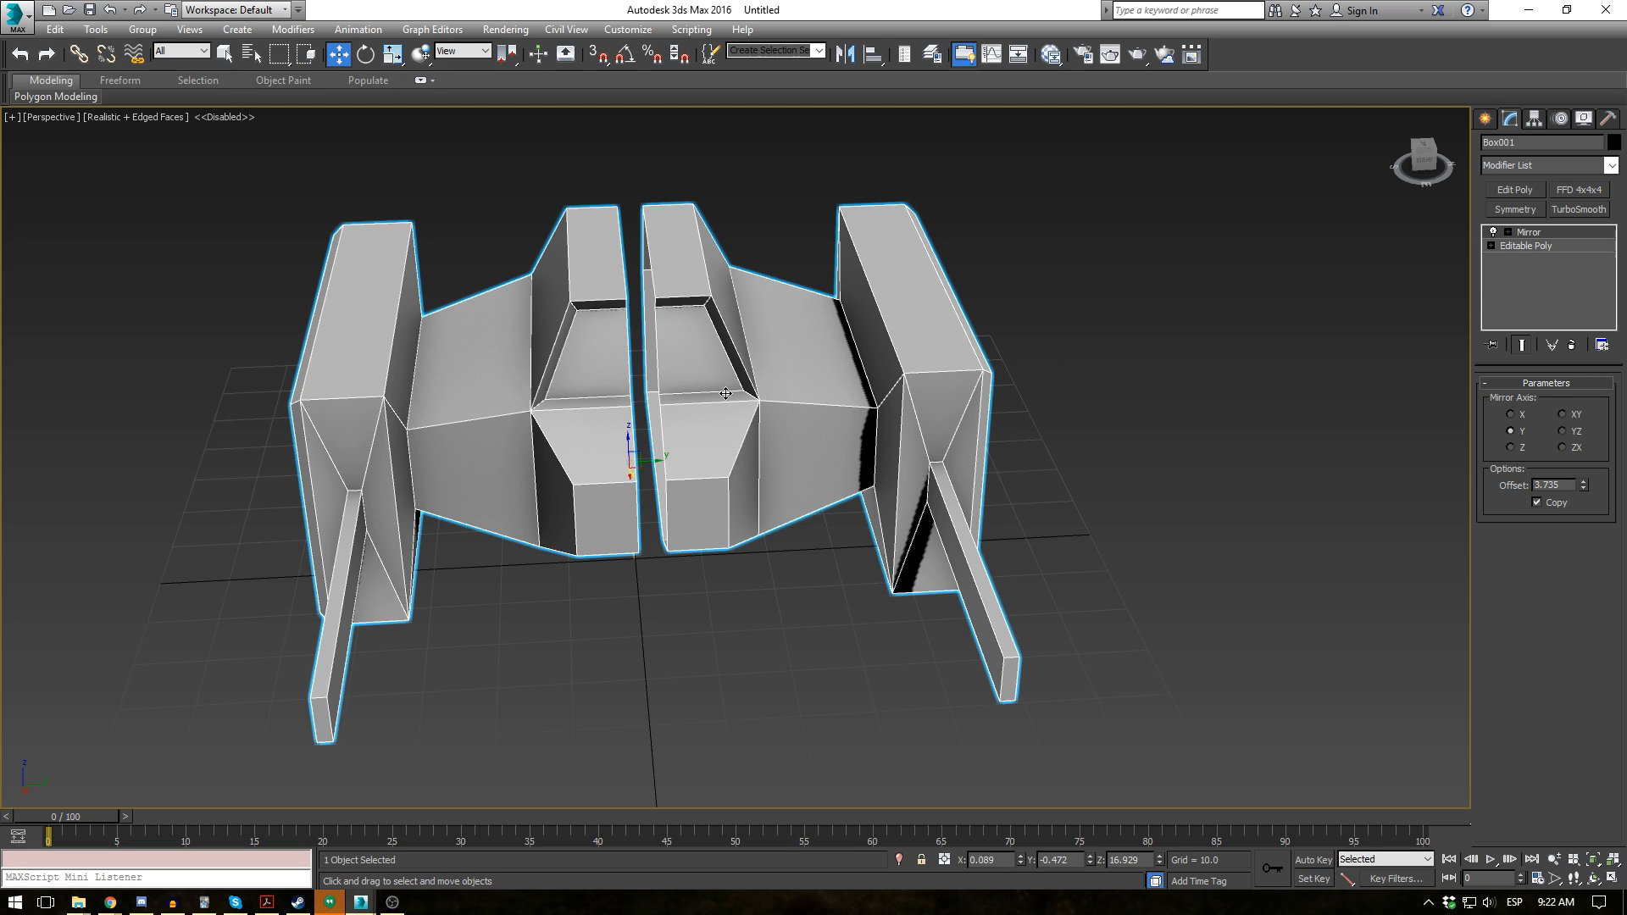
Select the cannon-tip vertices on the Editable Poly, then return to the Mirror modifier
left_click(1525, 245)
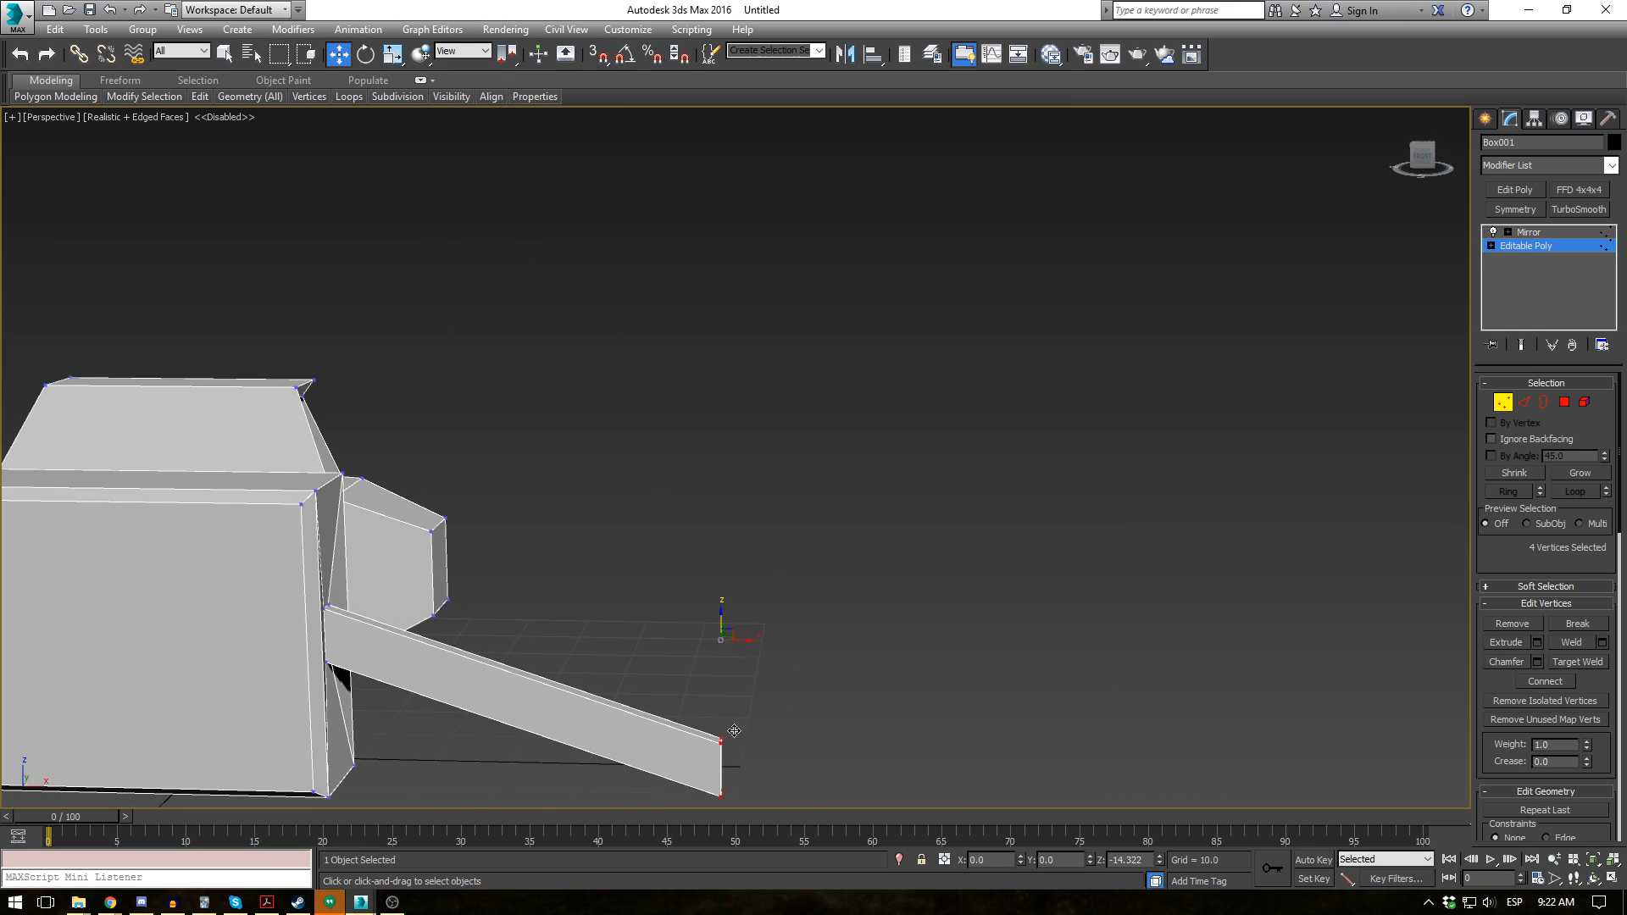
left_click(1527, 233)
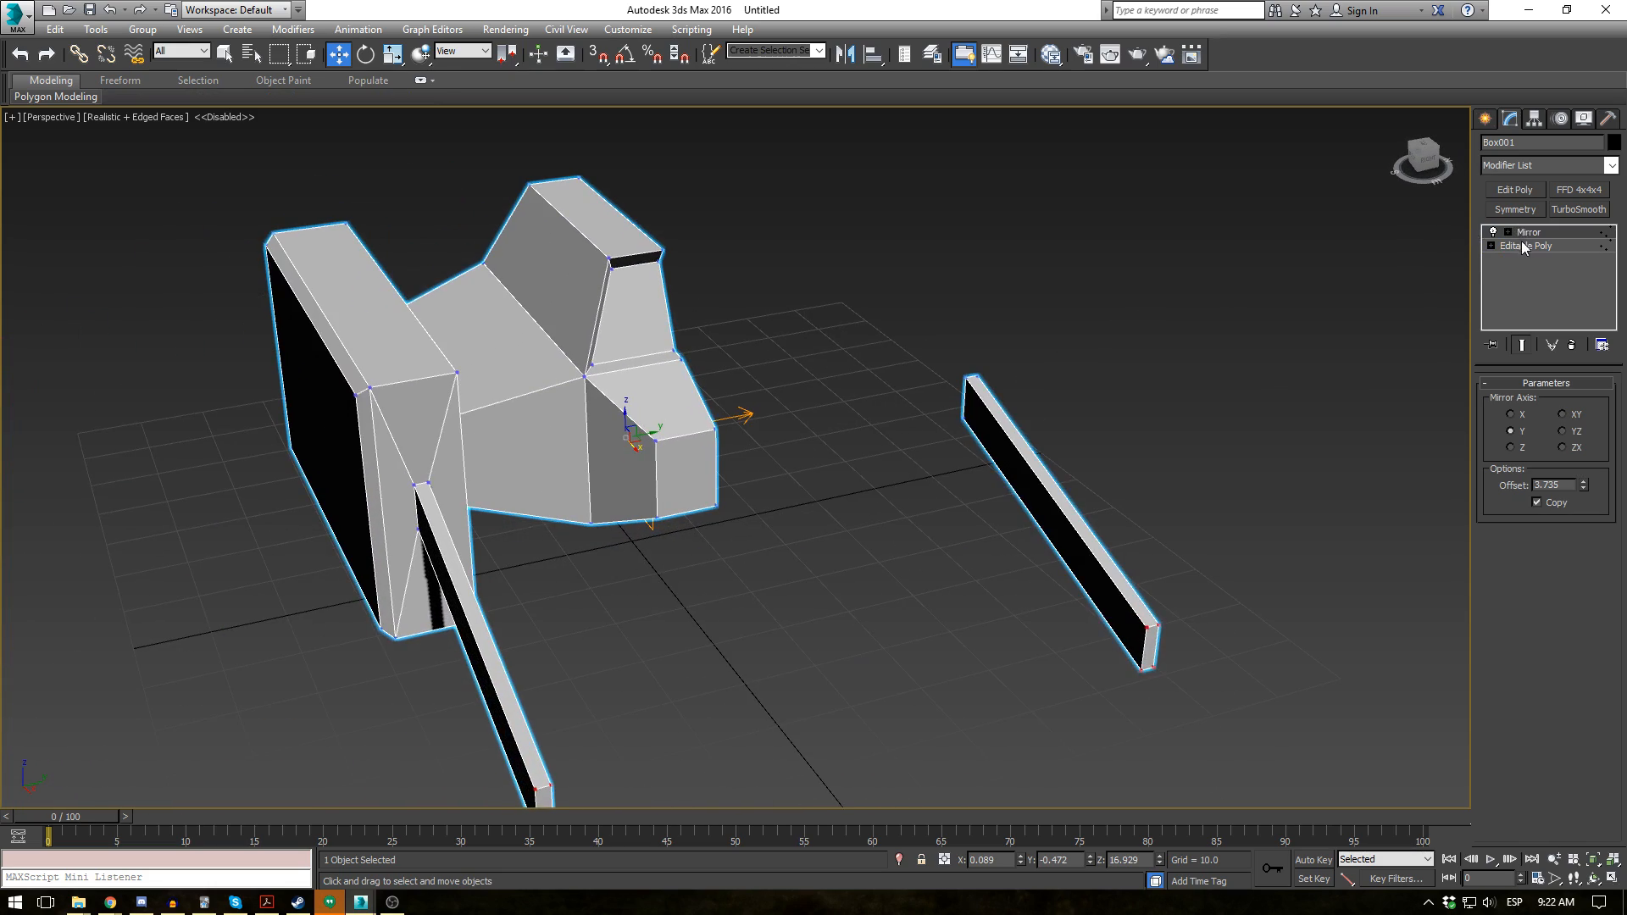
Deselect the ship to review both symmetric halves from the front
left_click(1524, 246)
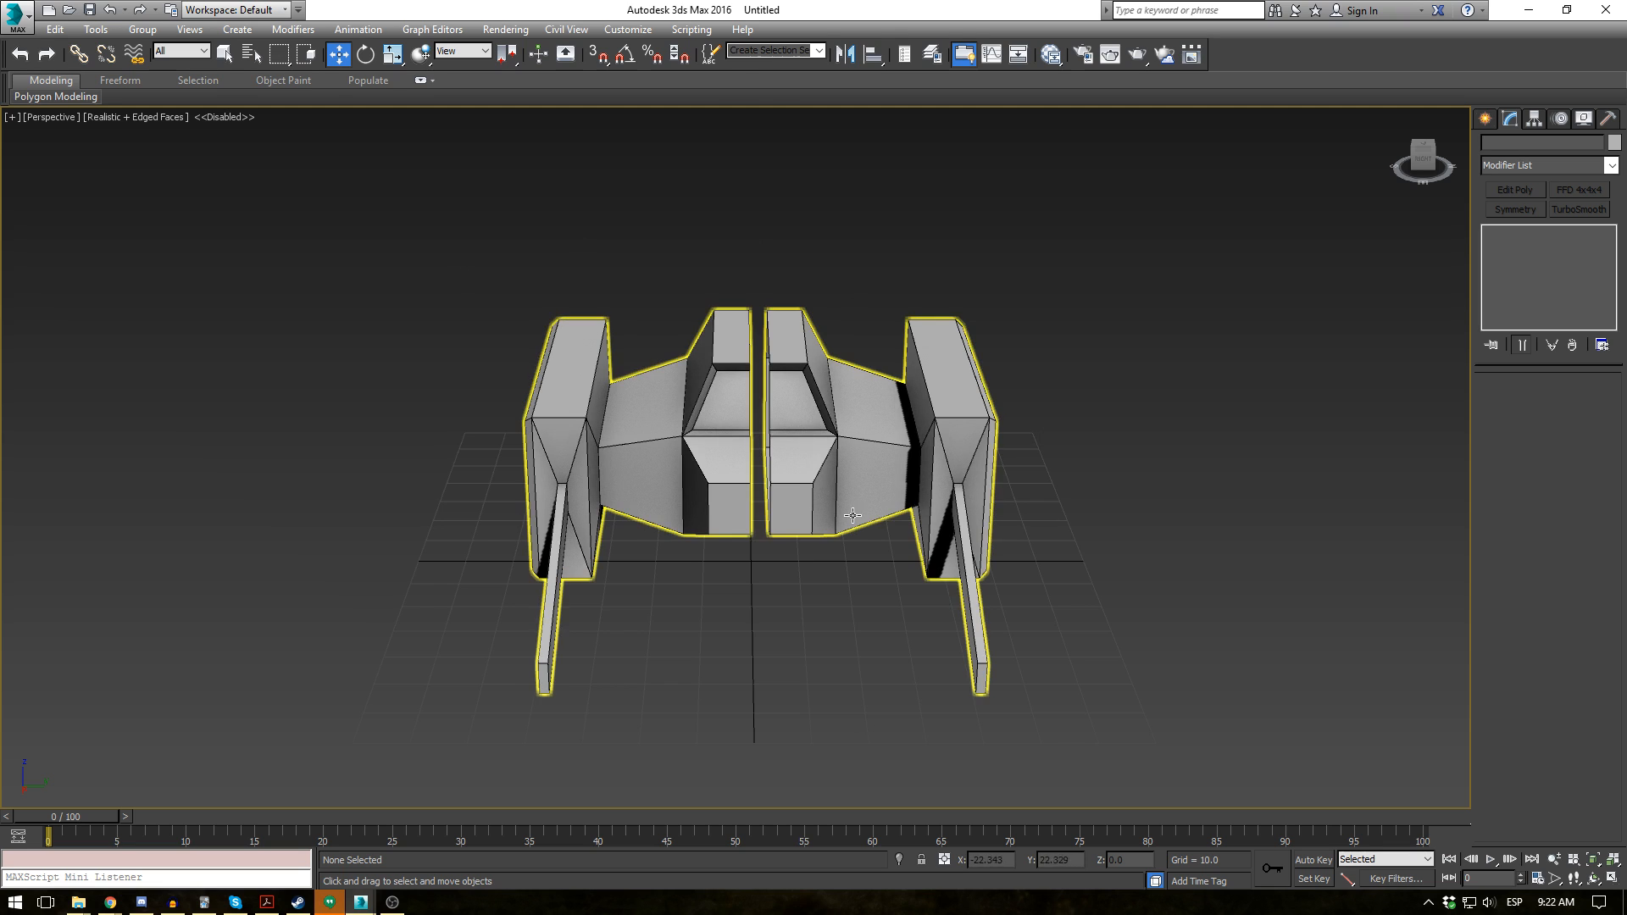
left_click(796, 588)
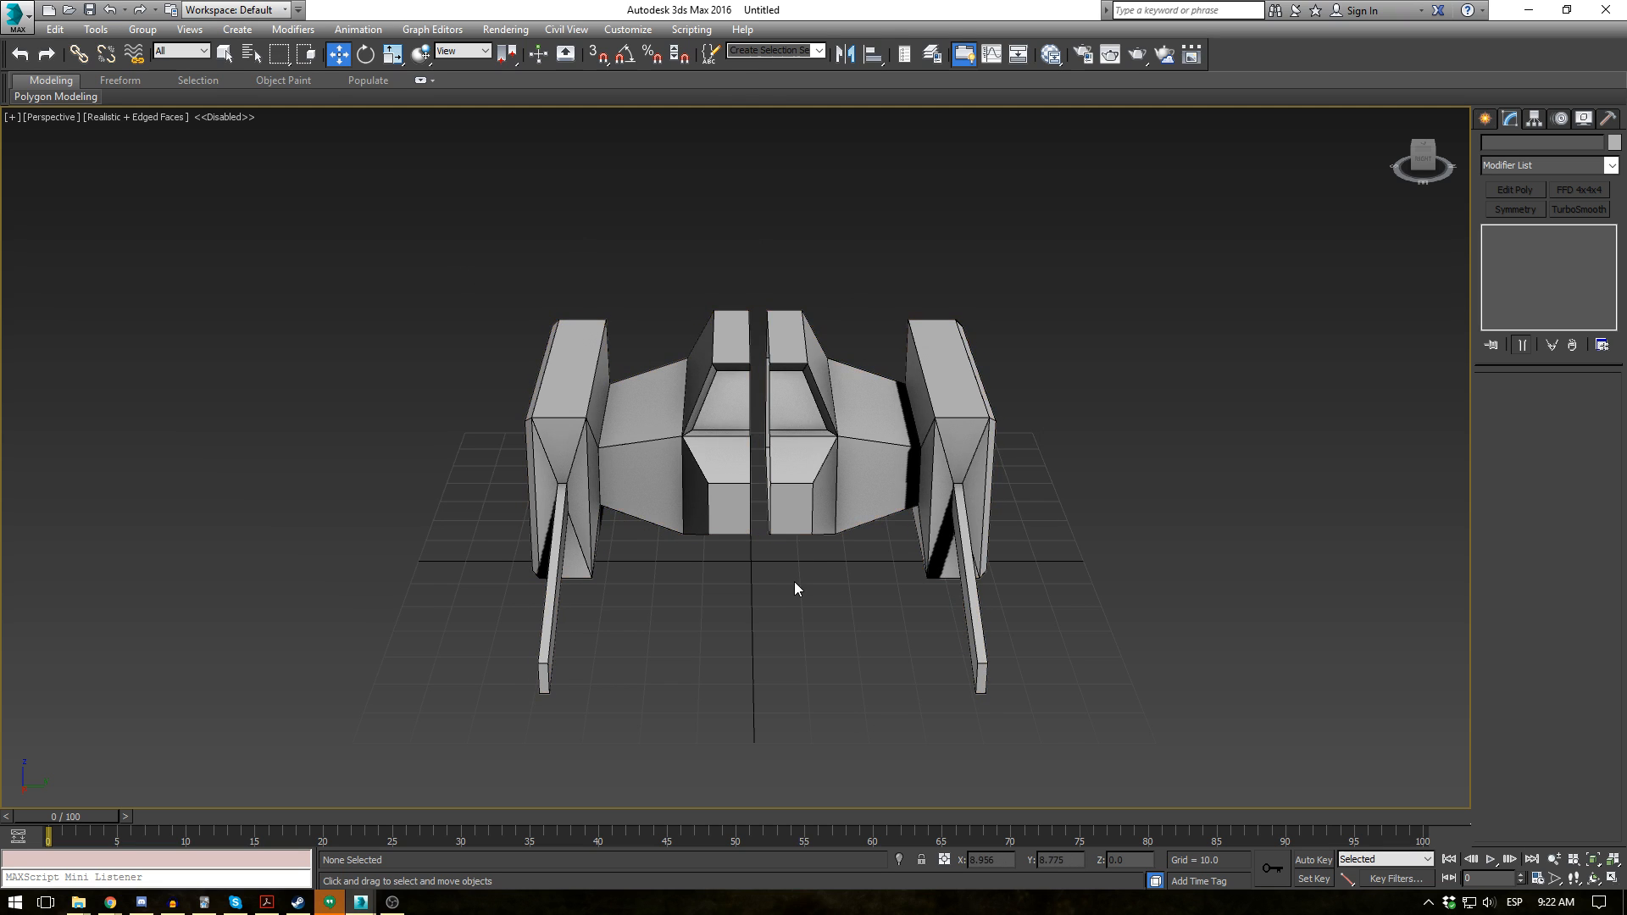